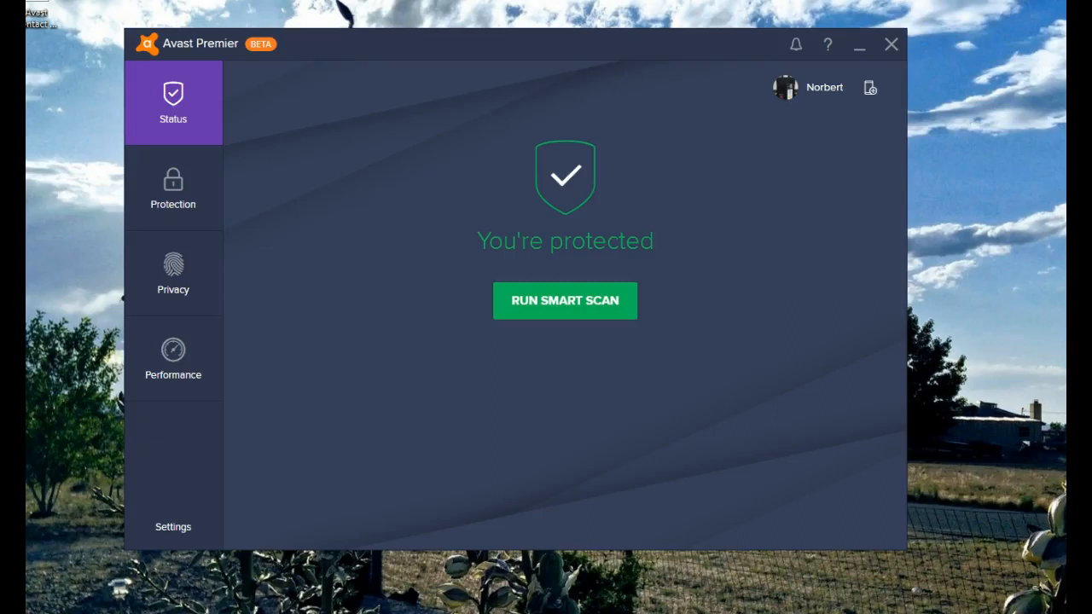
{"action": "mouse_move", "coordinate": [423, 18]}
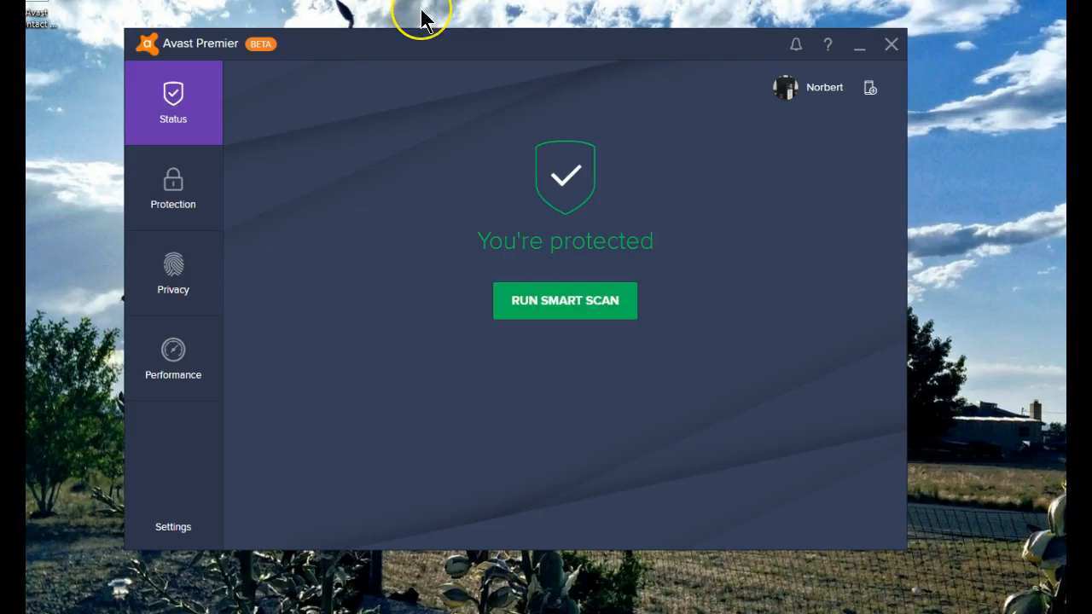
{"action": "mouse_move", "coordinate": [426, 18]}
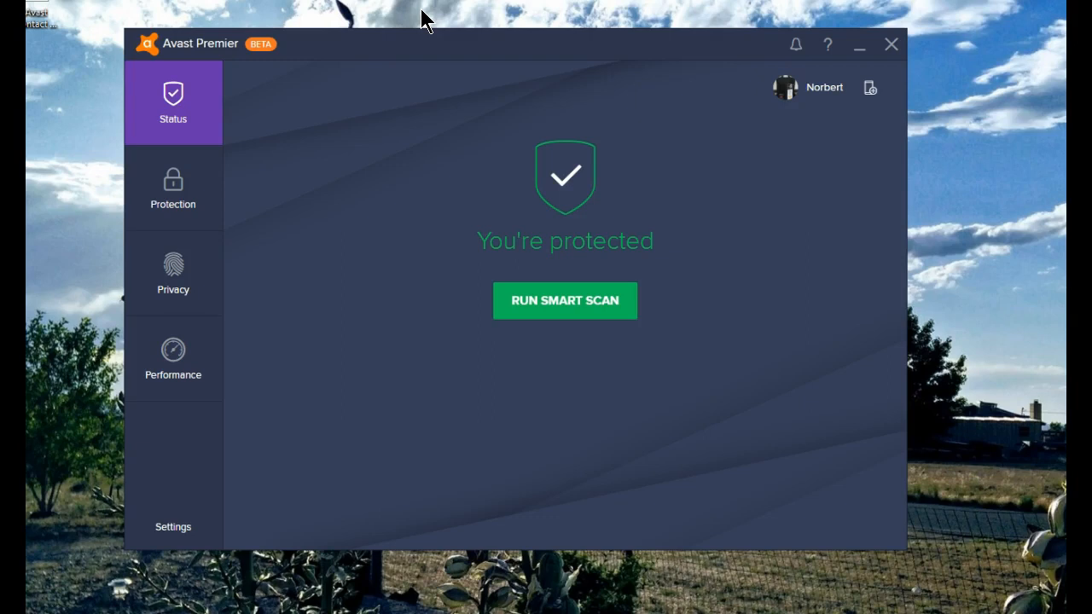
{"action": "mouse_move", "coordinate": [81, 265]}
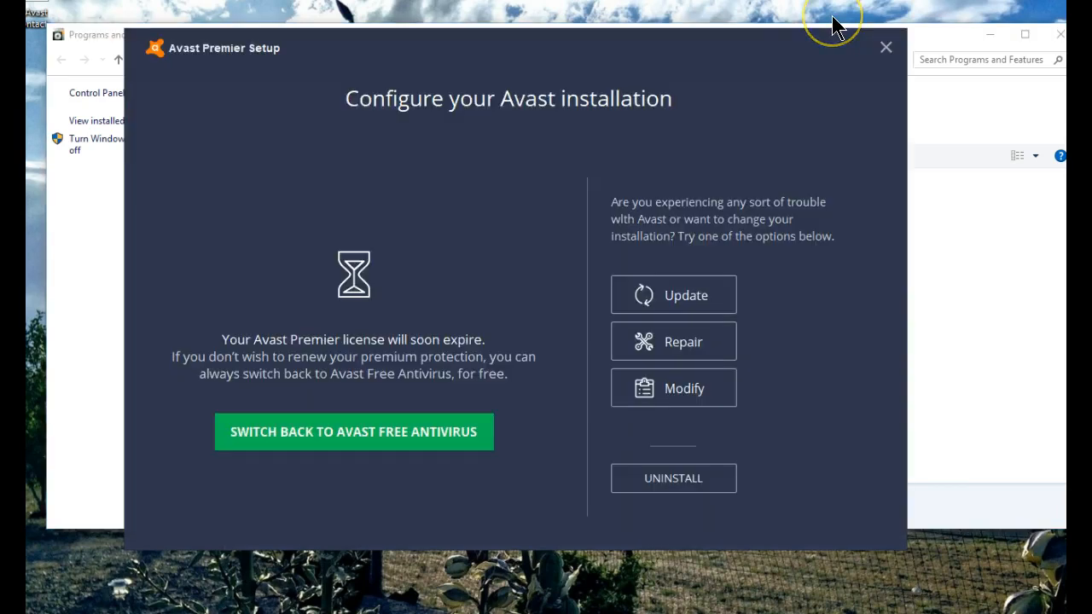
{"action": "mouse_move", "coordinate": [832, 20]}
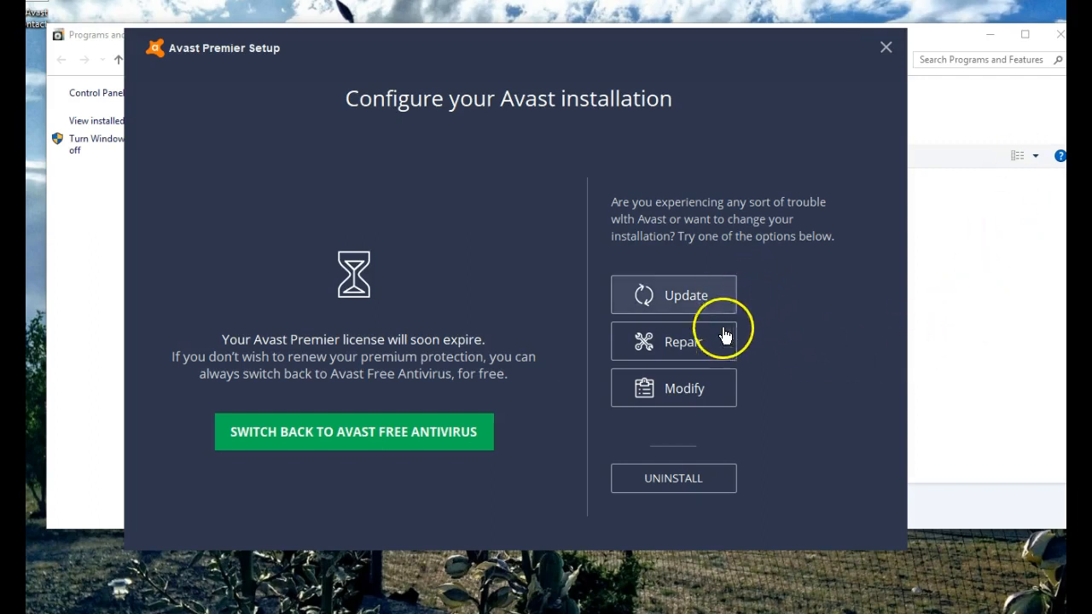
{"action": "mouse_move", "coordinate": [720, 394]}
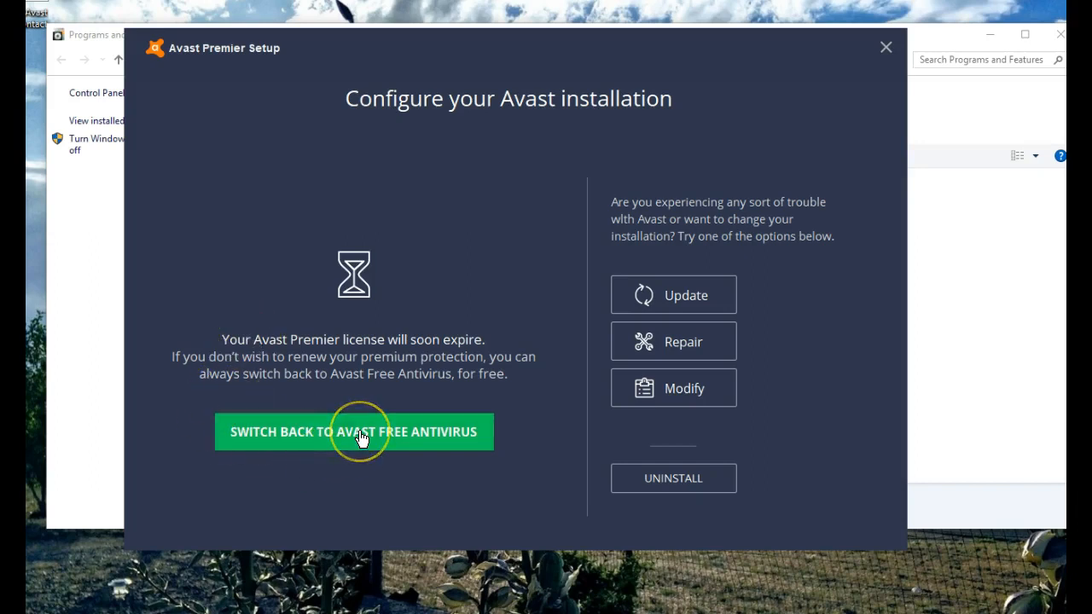
{"action": "left_click", "coordinate": [353, 431]}
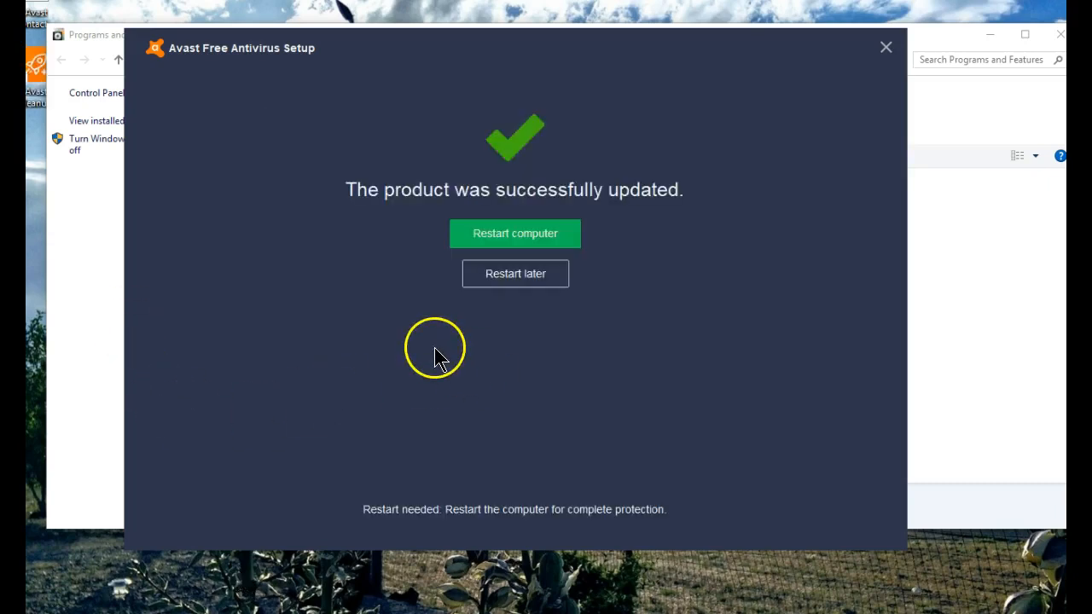
{"action": "mouse_move", "coordinate": [516, 232]}
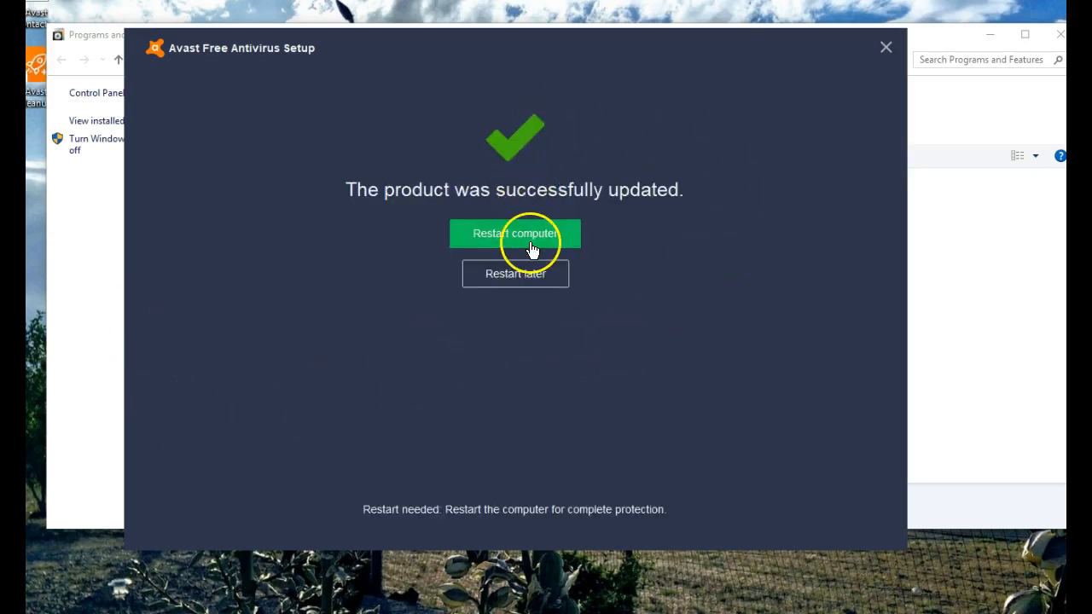
{"action": "mouse_move", "coordinate": [538, 242]}
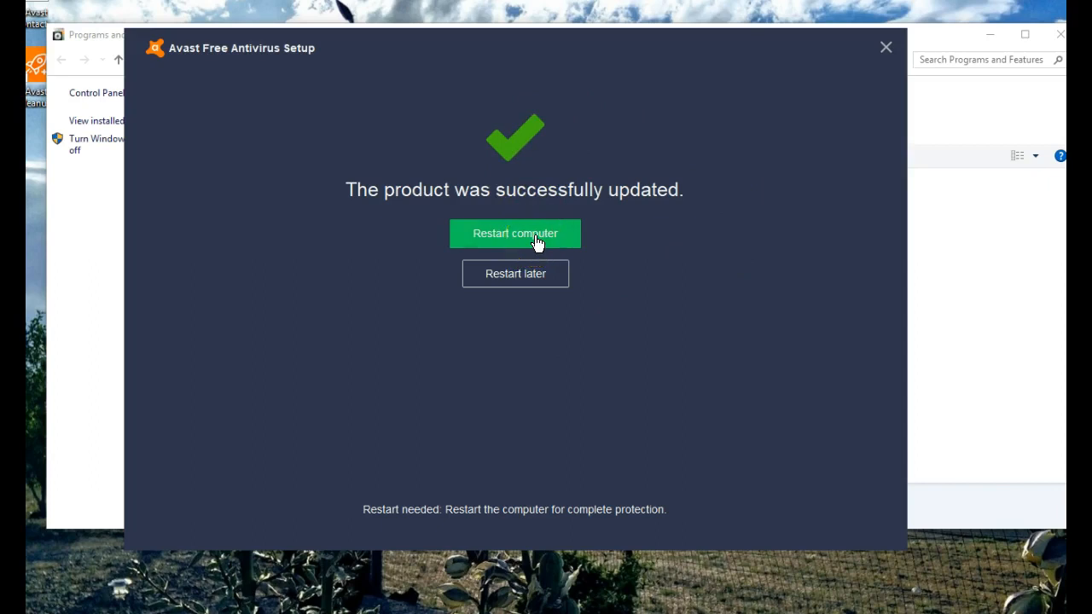
{"action": "mouse_move", "coordinate": [515, 273]}
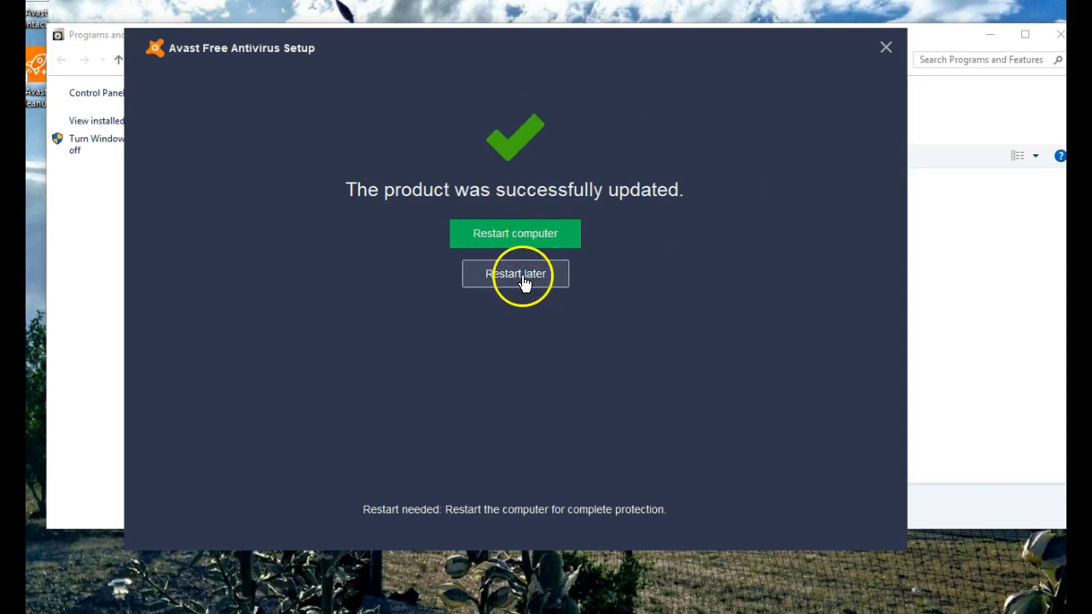
Defer the restart on the successful update screen so Avast Free's protected status shows
{"action": "left_click", "coordinate": [516, 273]}
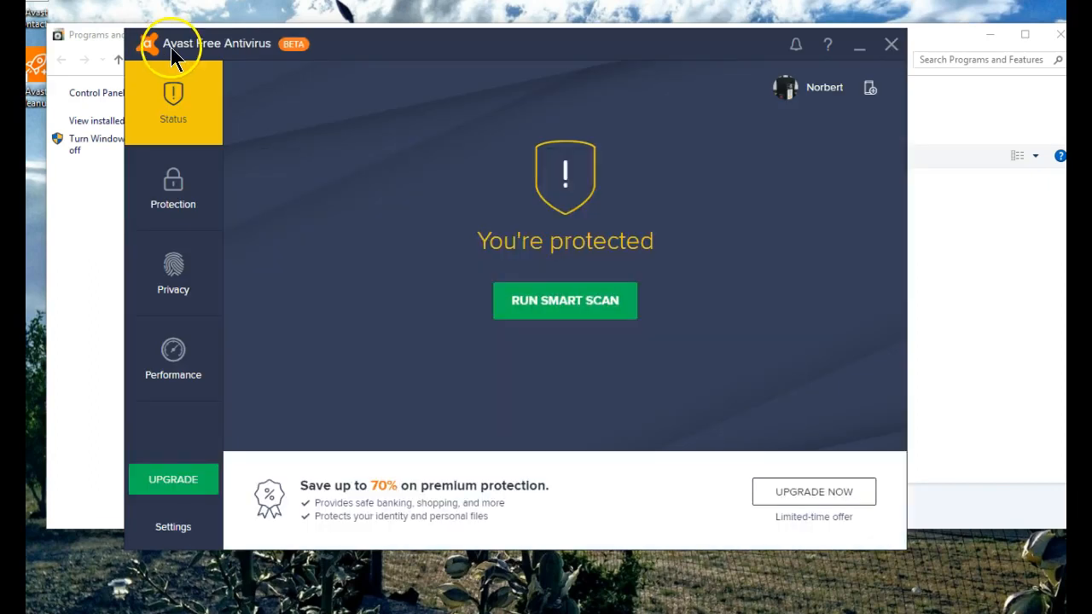
{"action": "mouse_move", "coordinate": [242, 54]}
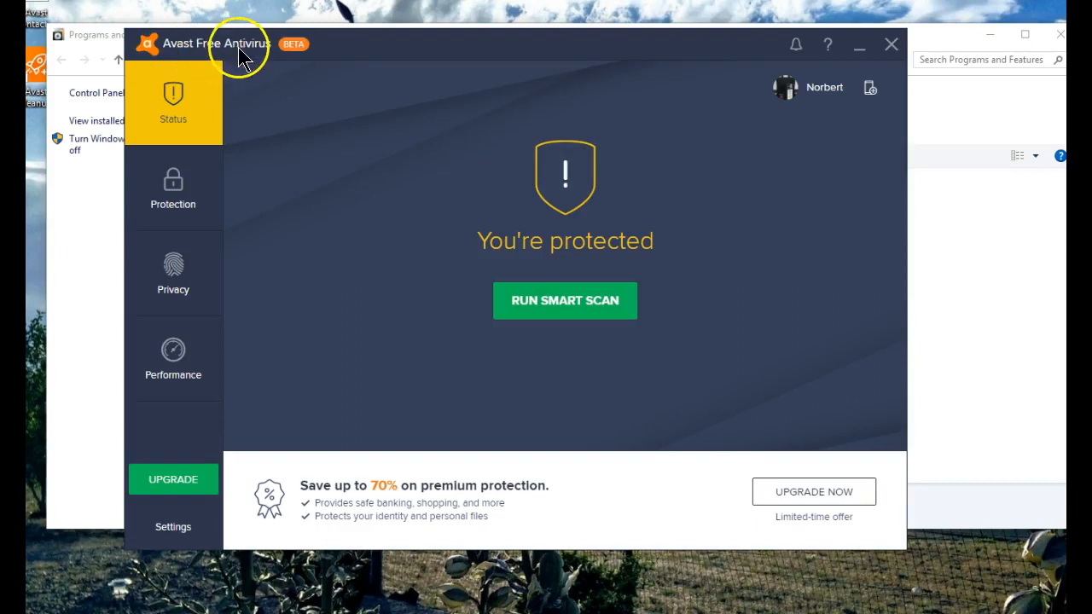
{"action": "mouse_move", "coordinate": [220, 164]}
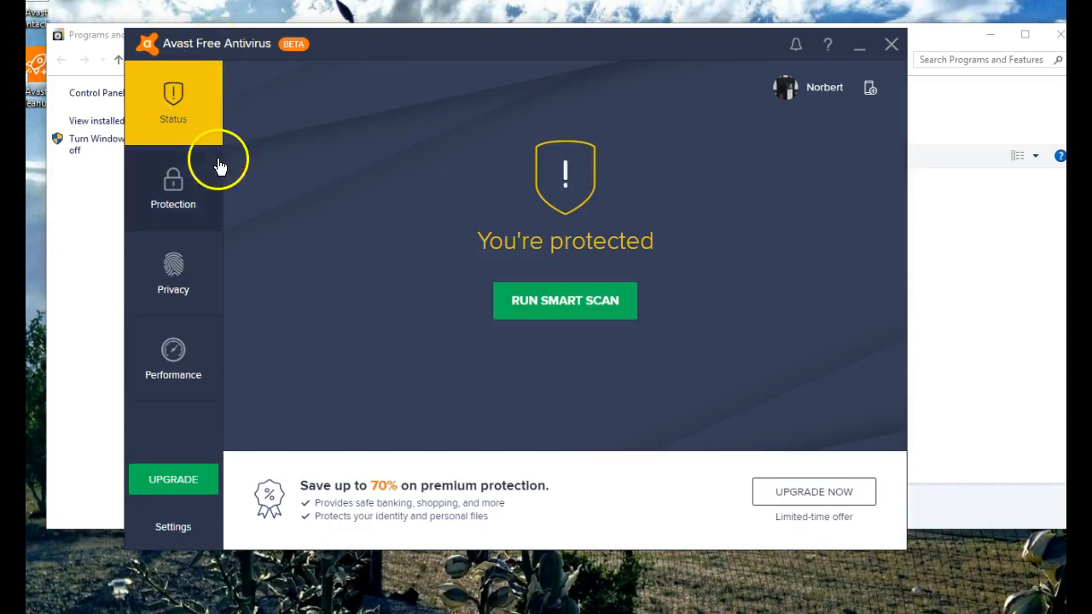
{"action": "mouse_move", "coordinate": [247, 186]}
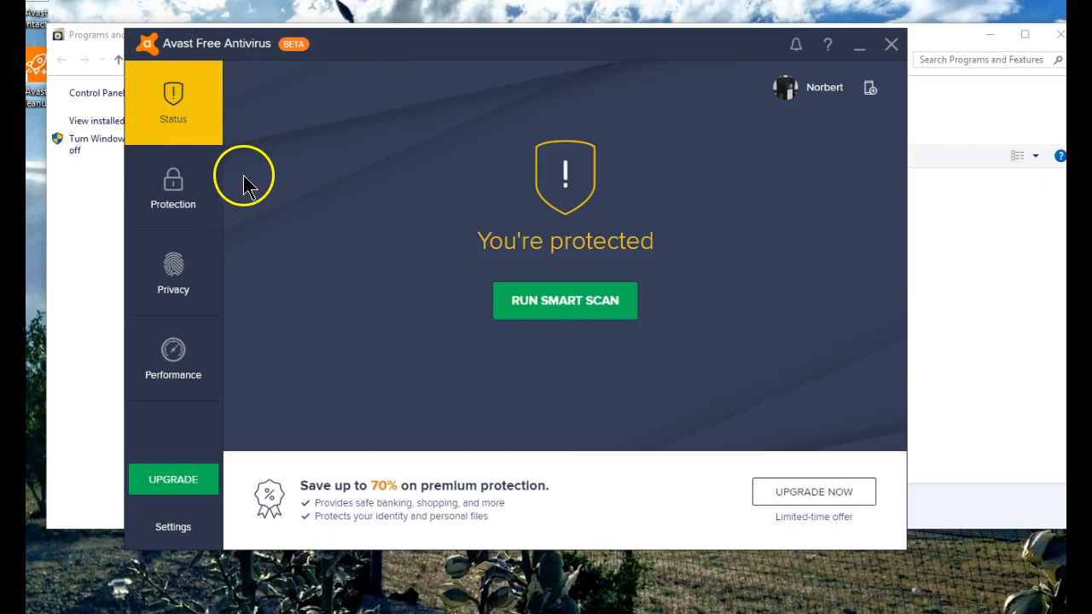